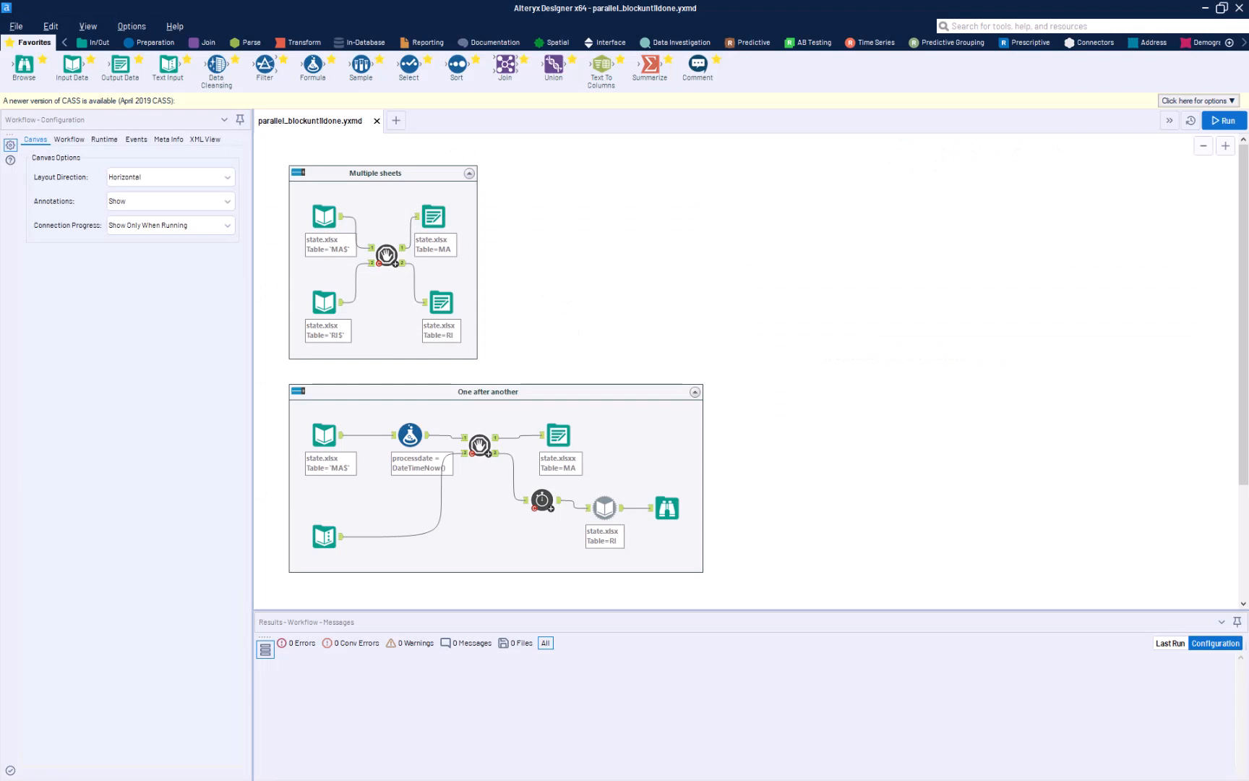
Collapse the One after another container and select the Parallel Block Until Done tool
{"action": "left_click", "coordinate": [487, 392]}
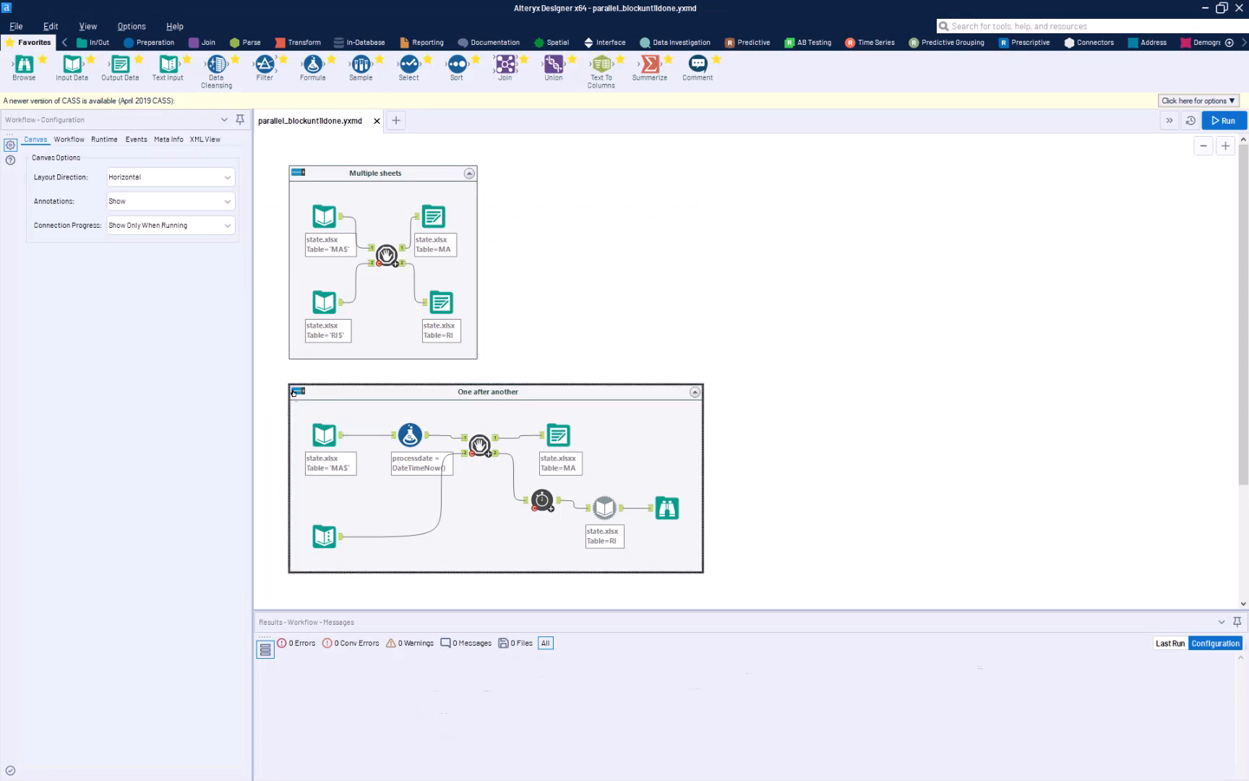
{"action": "left_click", "coordinate": [296, 392]}
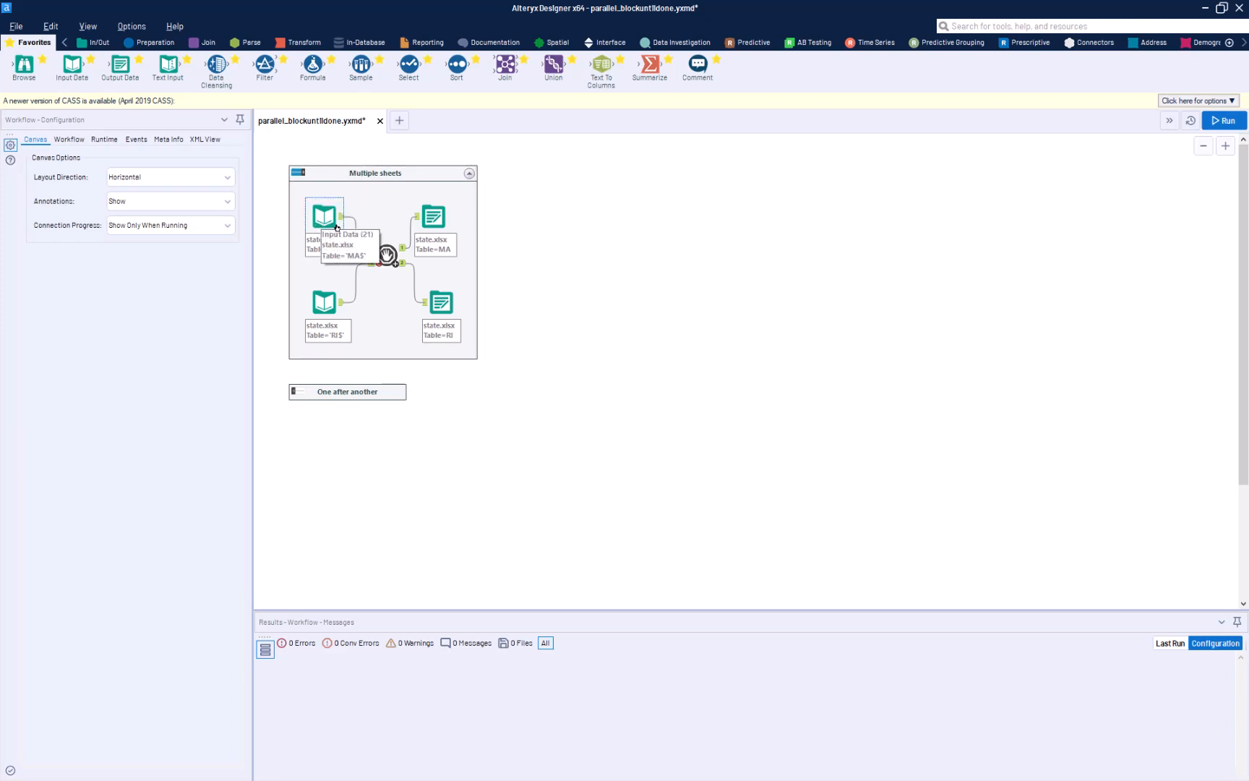
{"action": "mouse_move", "coordinate": [382, 255]}
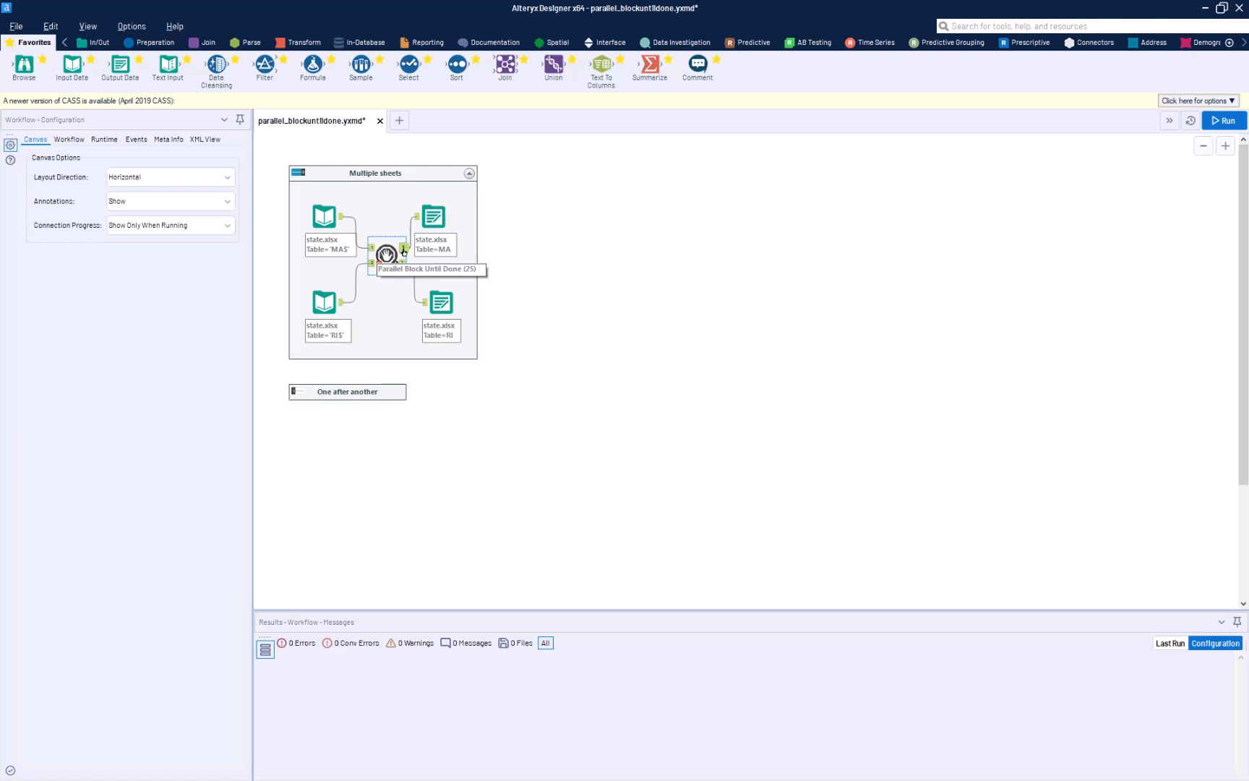
{"action": "left_click", "coordinate": [385, 254]}
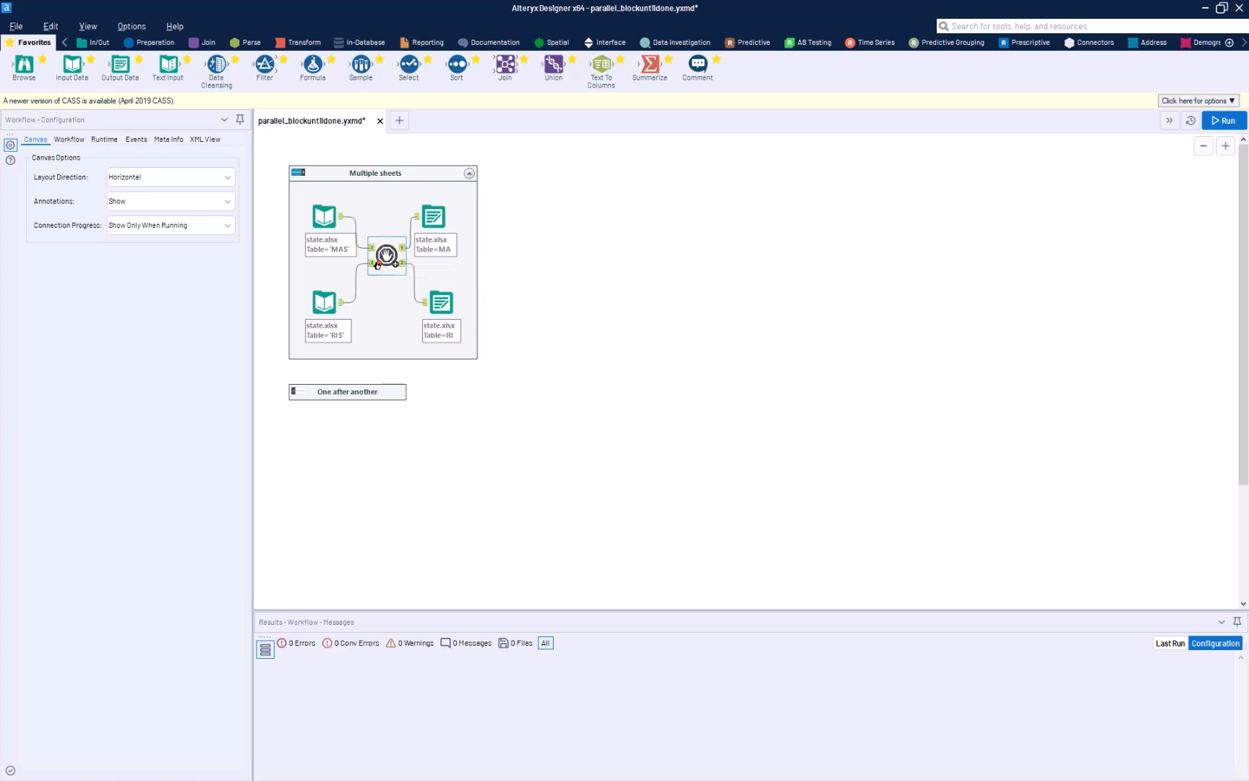
{"action": "mouse_move", "coordinate": [387, 262]}
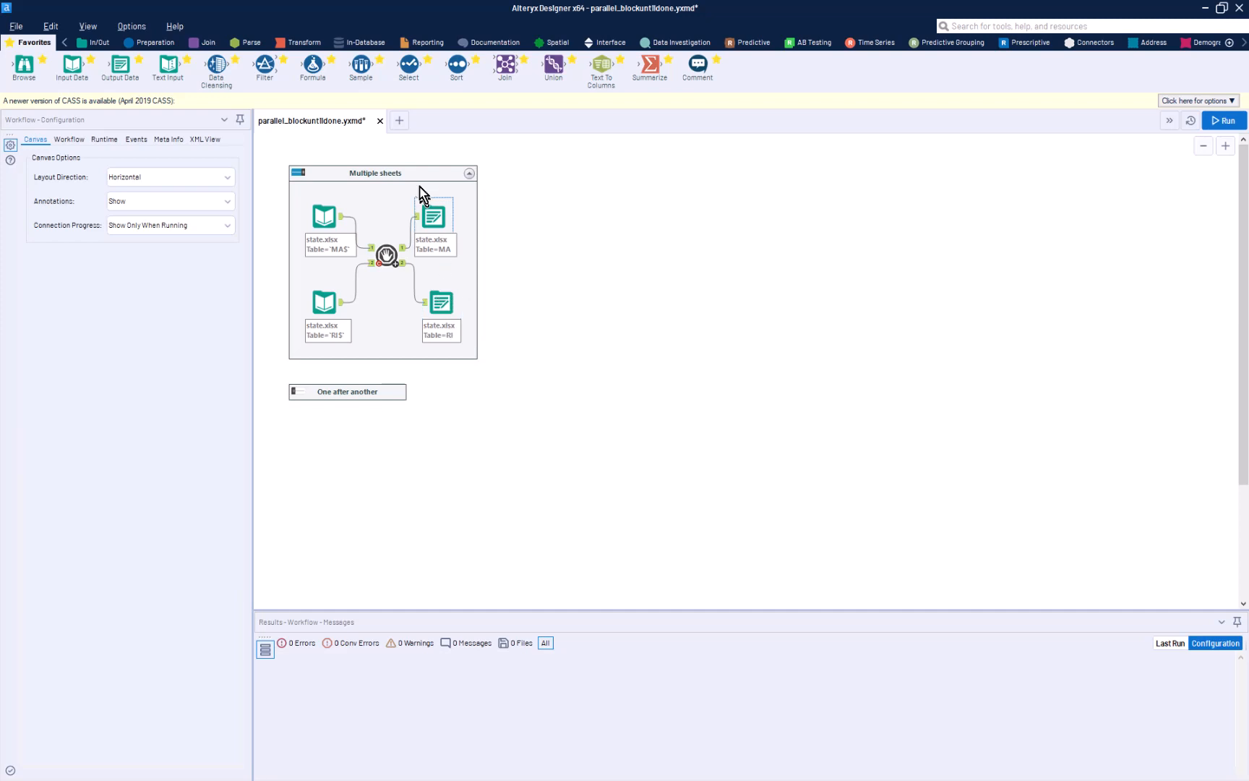
{"action": "mouse_move", "coordinate": [433, 218]}
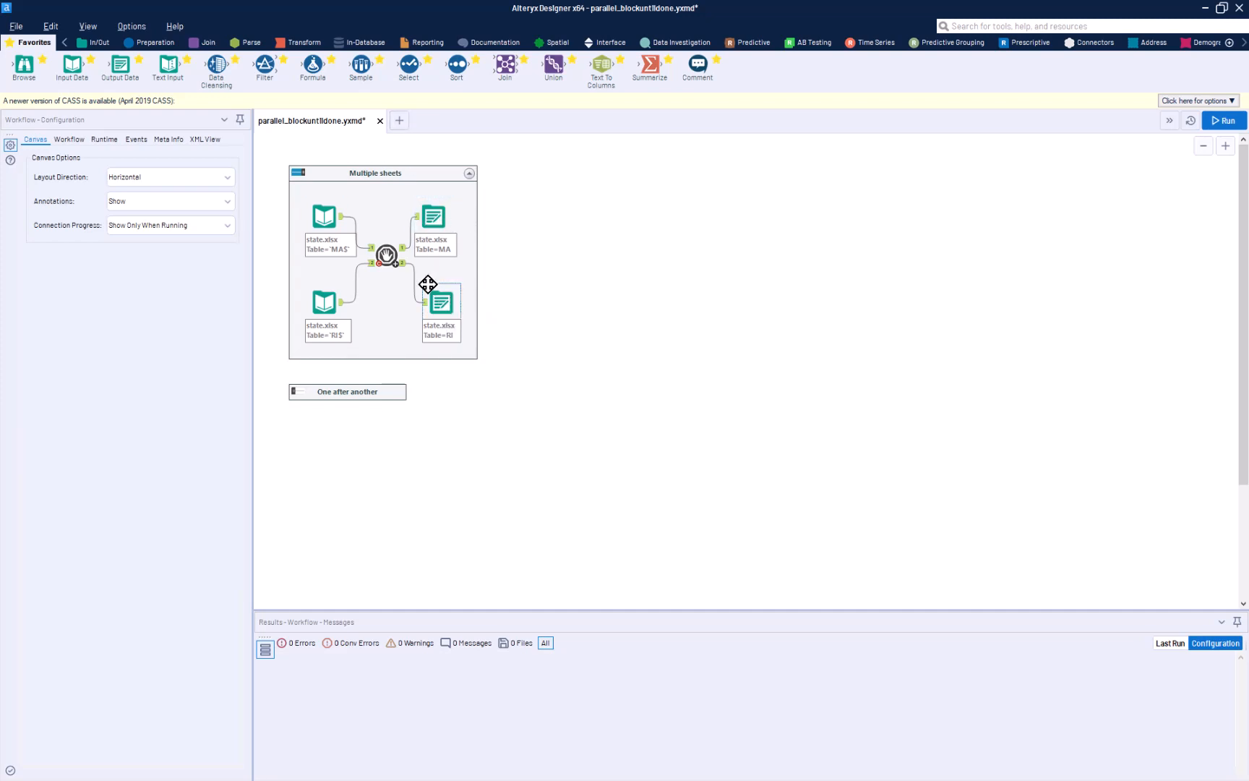
{"action": "mouse_move", "coordinate": [437, 293]}
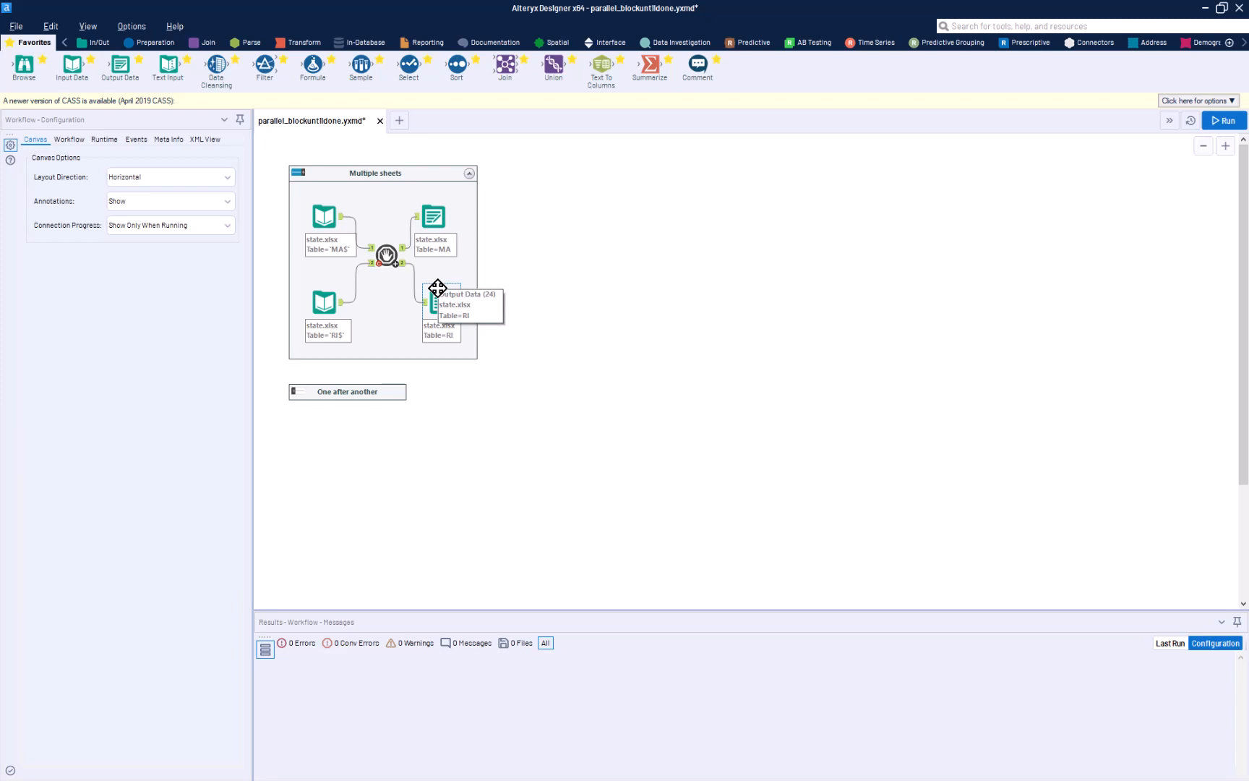
{"action": "mouse_move", "coordinate": [412, 284]}
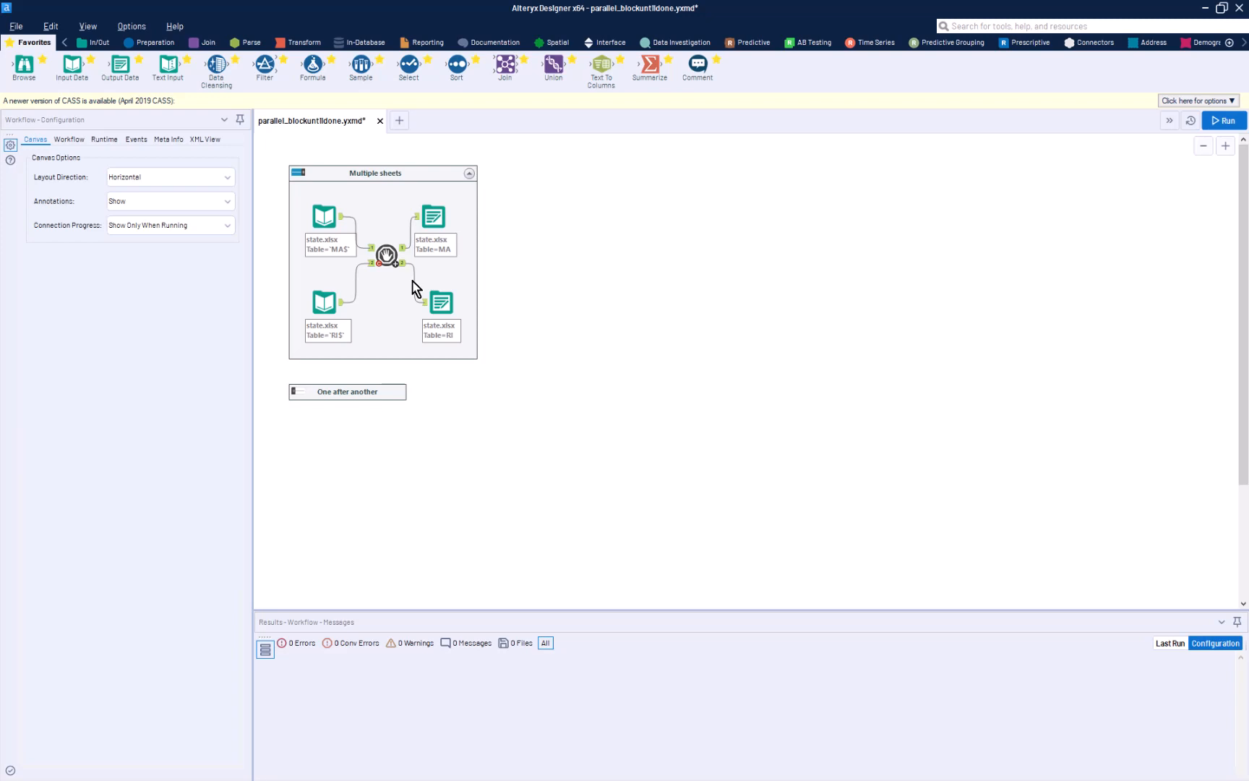
{"action": "mouse_move", "coordinate": [433, 220]}
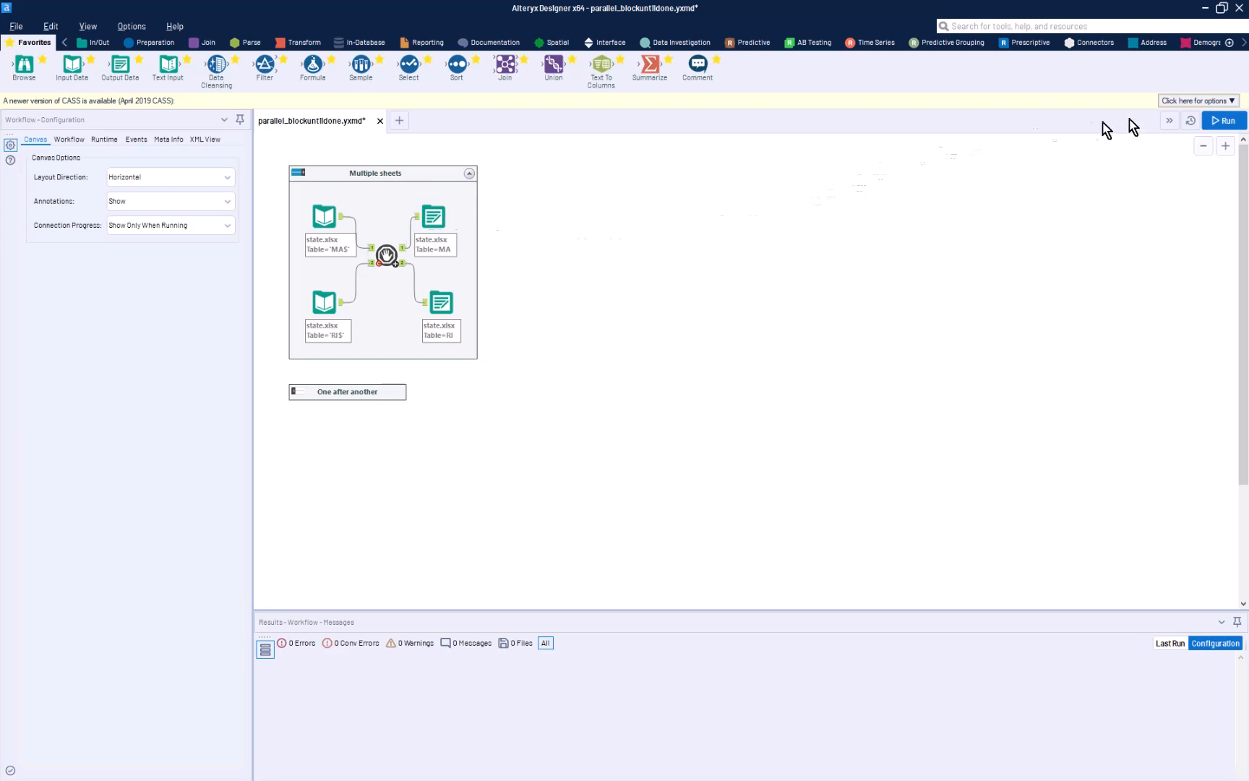
Run the workflow, writing 1414 MA and 86 RI records to state.xlsx
{"action": "left_click", "coordinate": [1224, 121]}
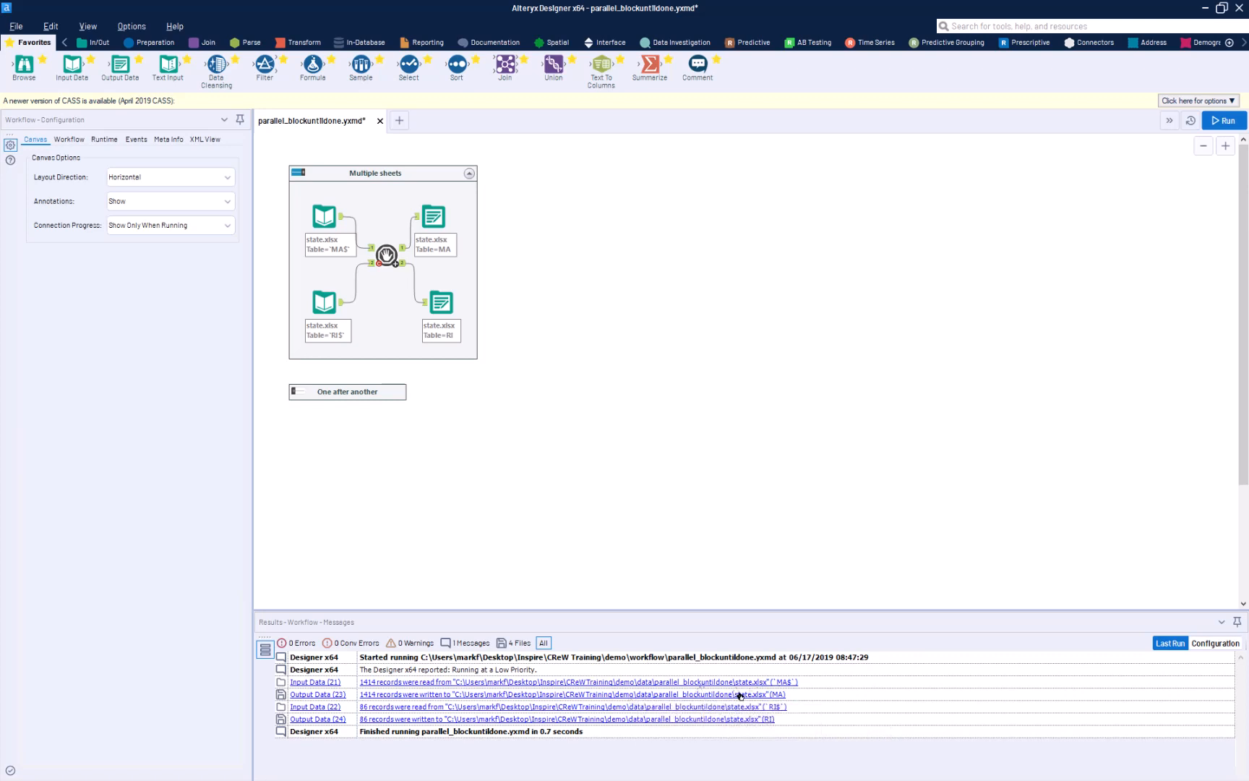
{"action": "mouse_move", "coordinate": [729, 695]}
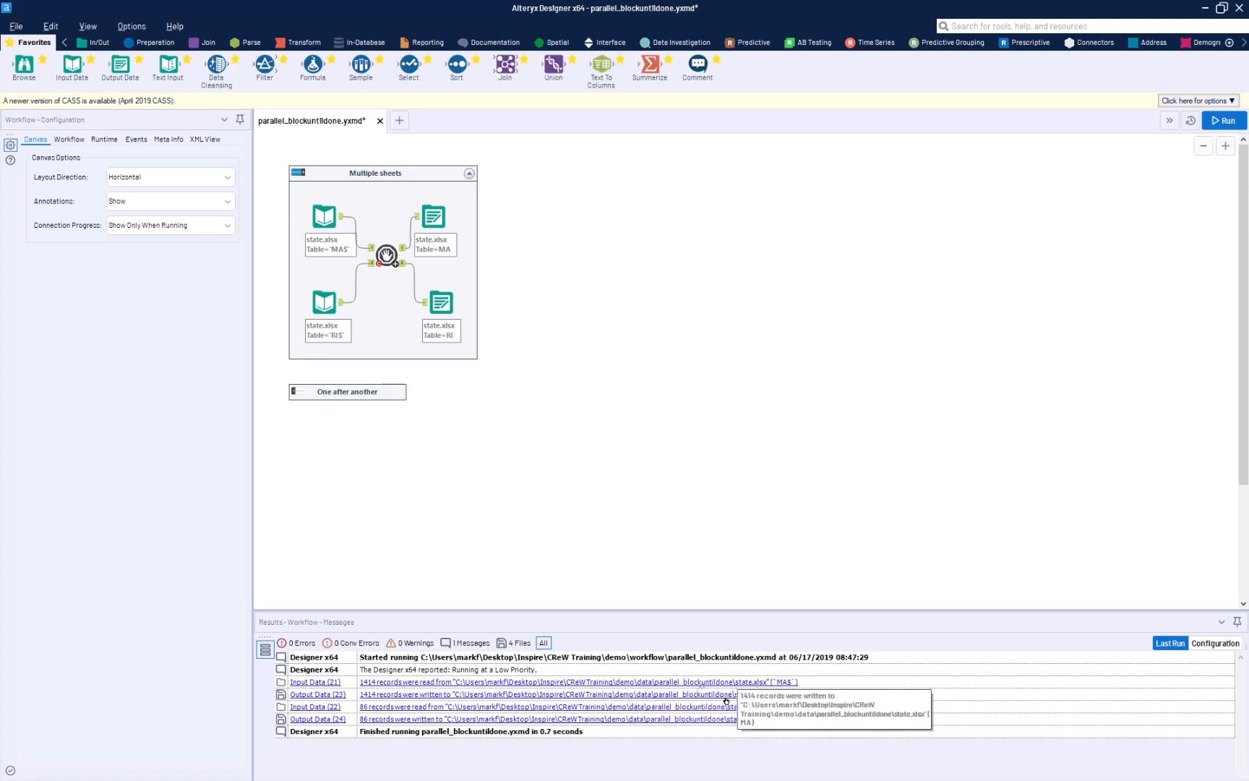
{"action": "mouse_move", "coordinate": [712, 720]}
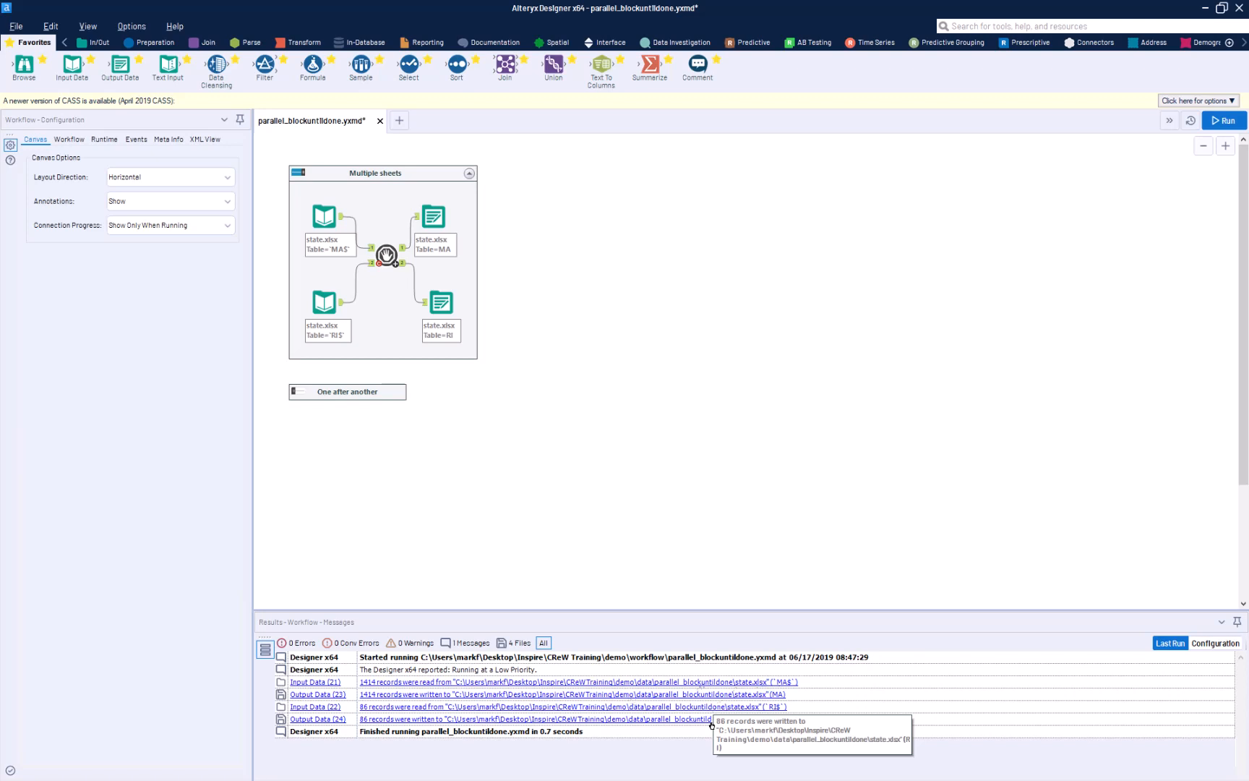
{"action": "mouse_move", "coordinate": [704, 723]}
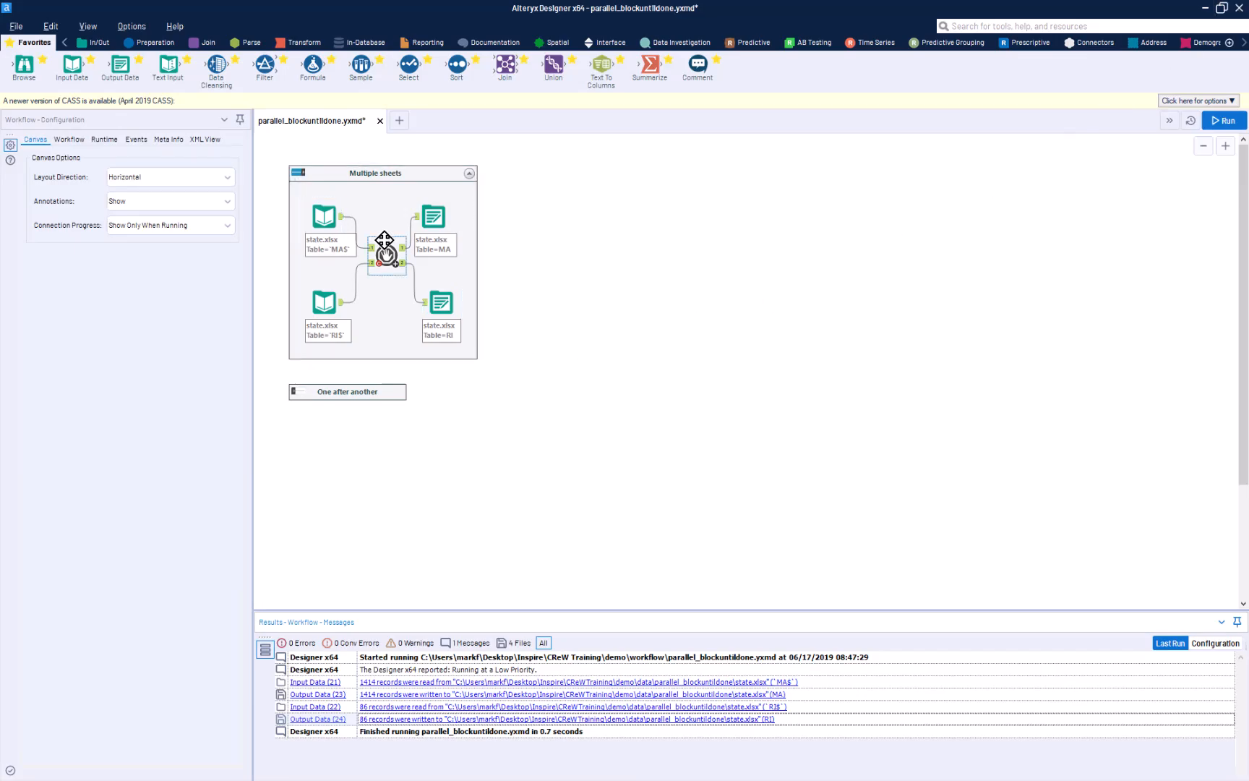
View the Parallel Block Until Done output of 1,414 MA records with 11 fields
{"action": "left_click", "coordinate": [386, 259]}
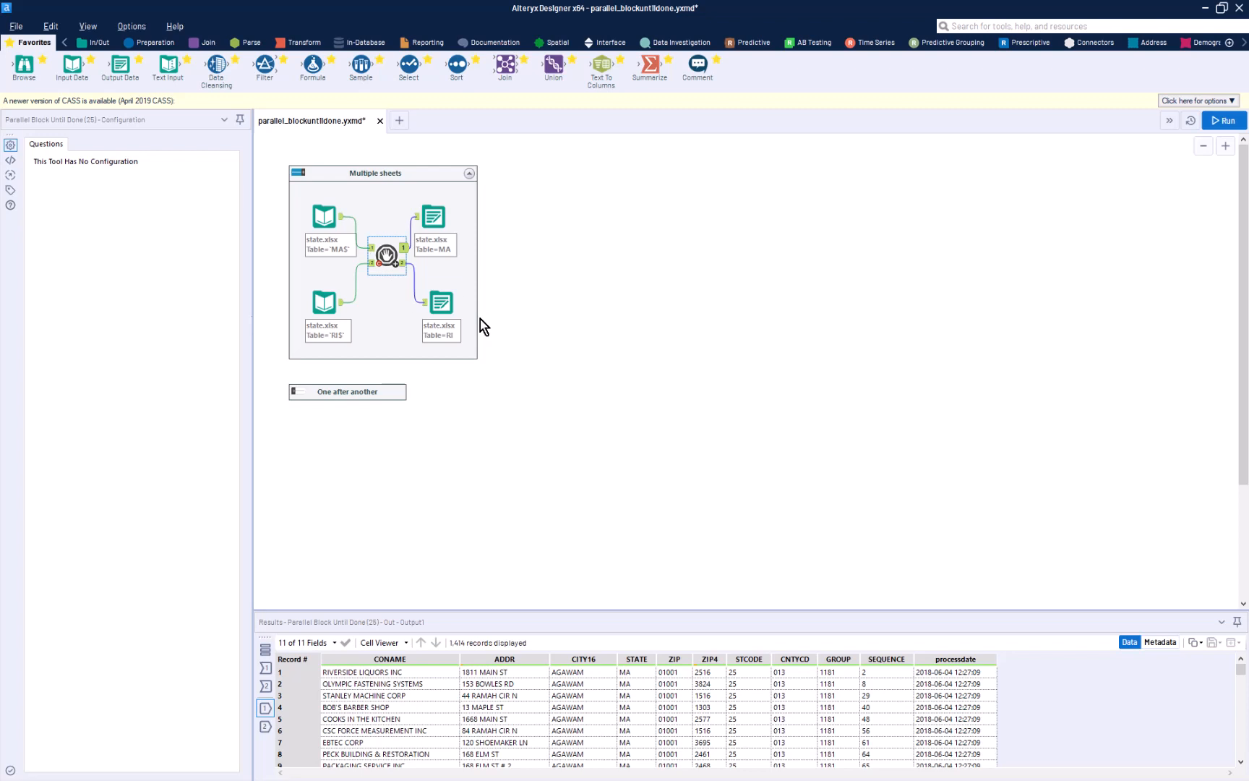
{"action": "mouse_move", "coordinate": [476, 322]}
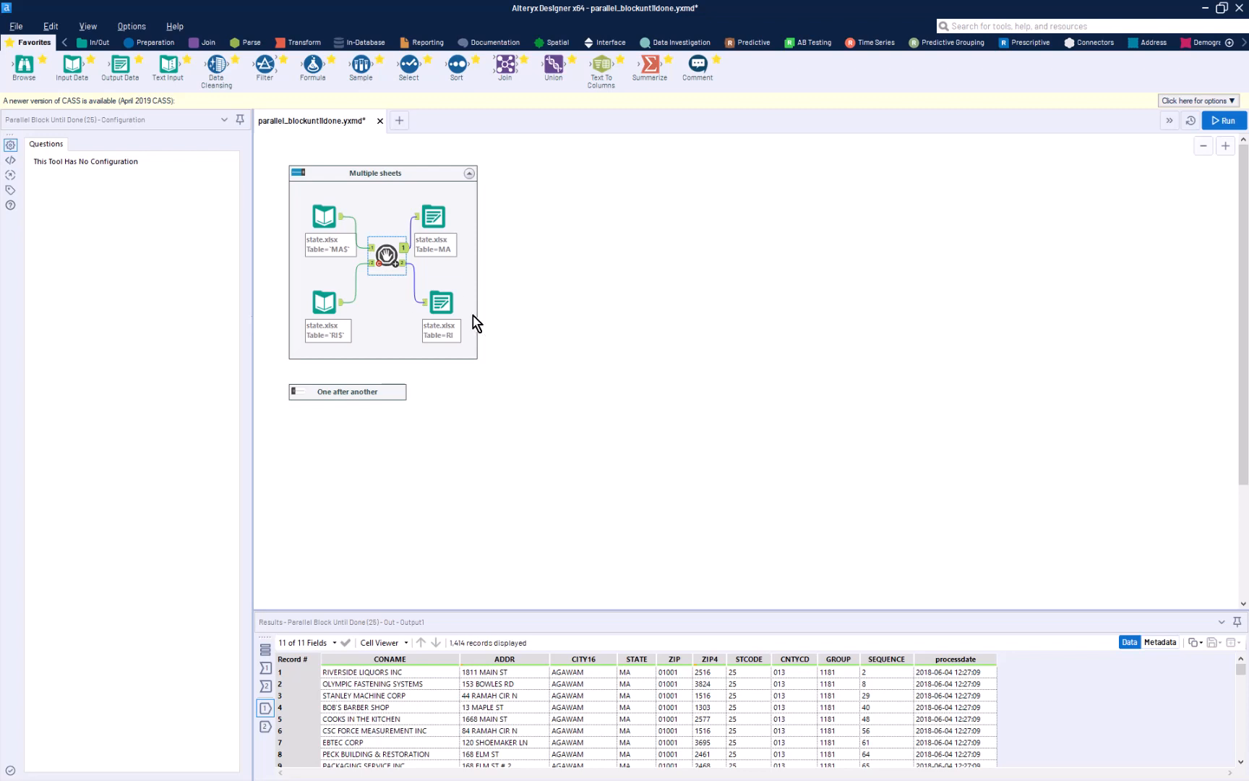
{"action": "mouse_move", "coordinate": [398, 269]}
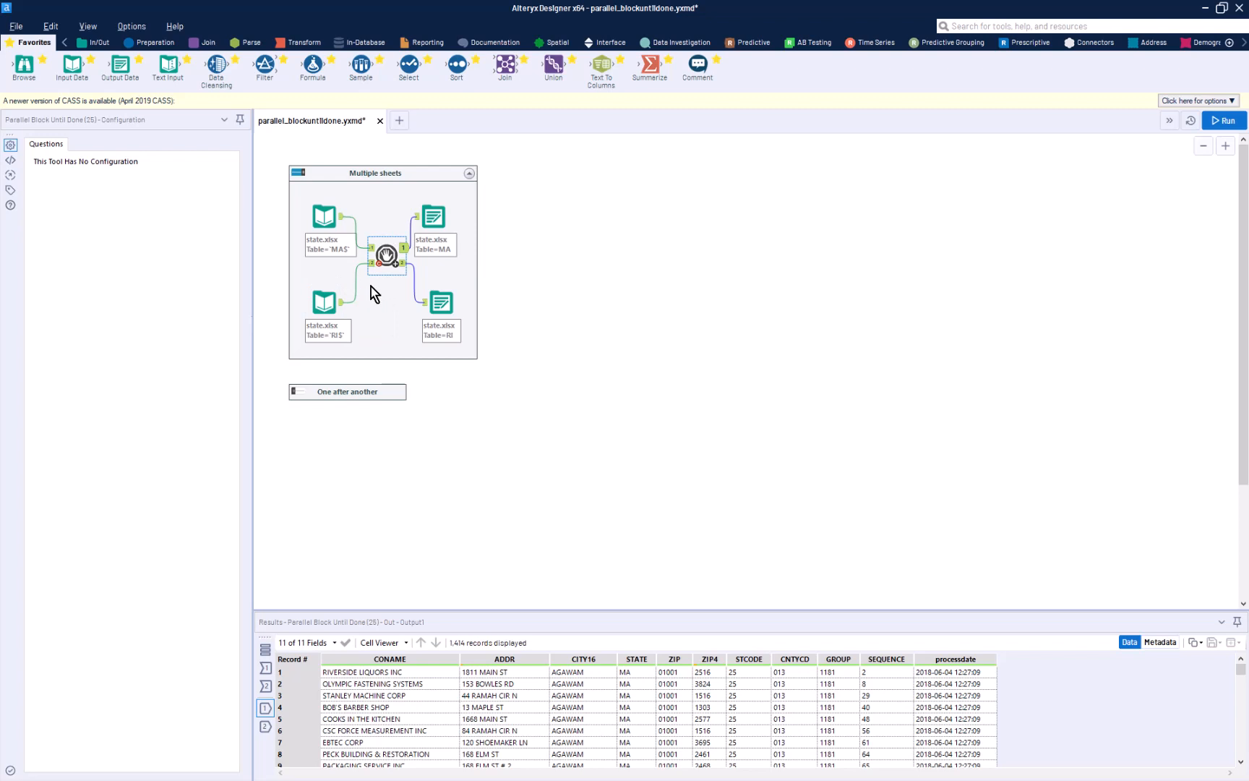
{"action": "mouse_move", "coordinate": [633, 303]}
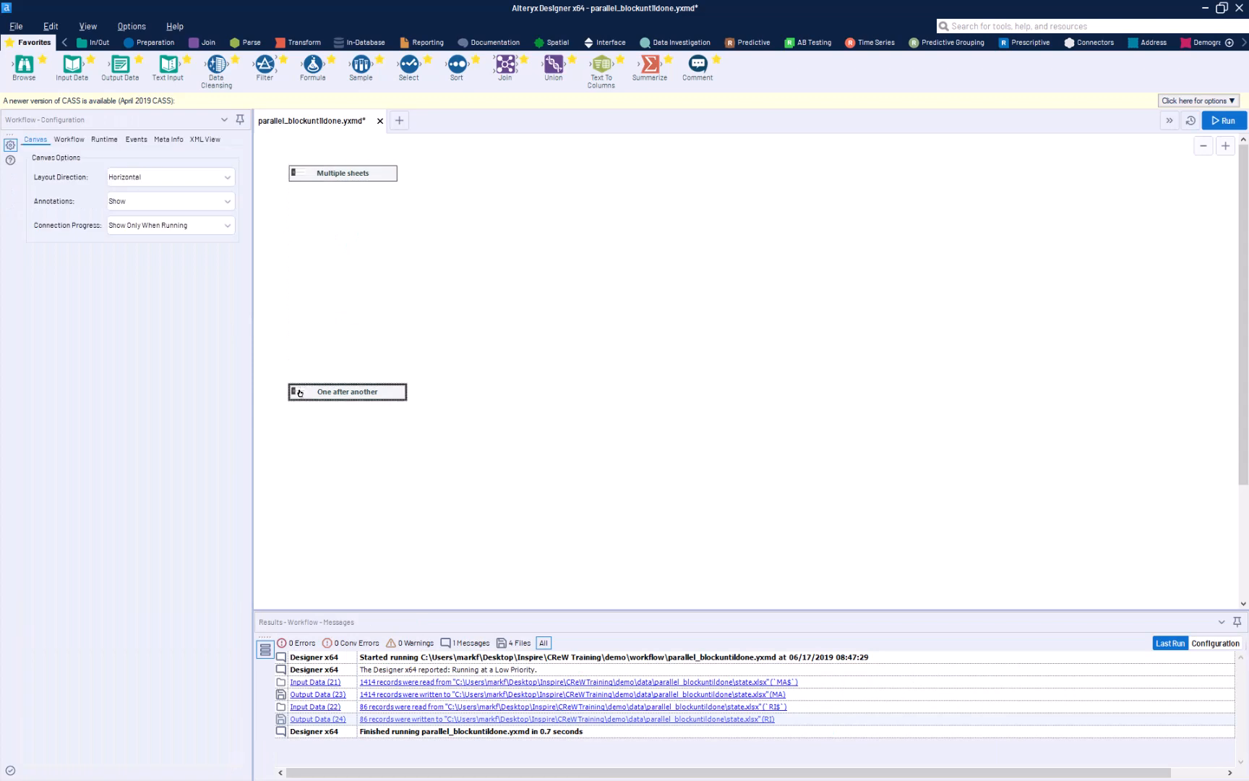
Expand One after another and inspect the Text Input sheet path and 5-second Wait A Second
{"action": "left_click", "coordinate": [296, 392]}
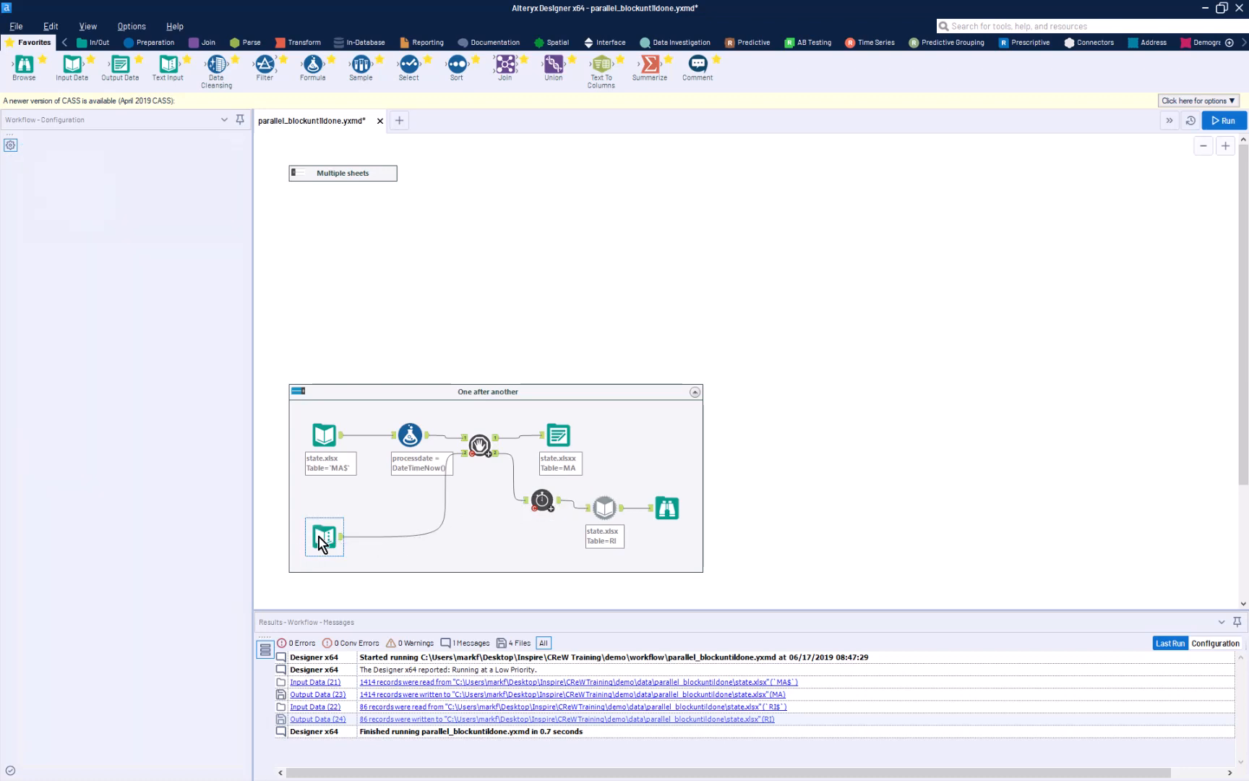
{"action": "left_click", "coordinate": [323, 535]}
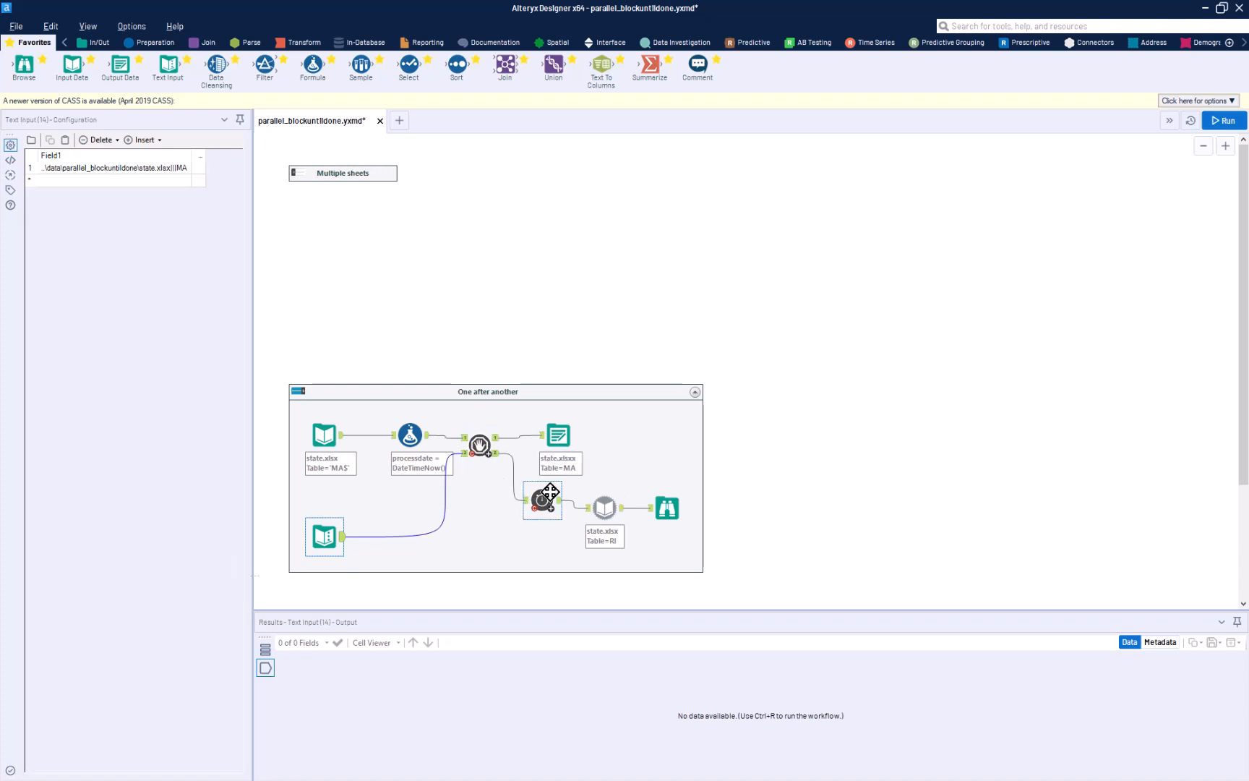
{"action": "left_click", "coordinate": [541, 498]}
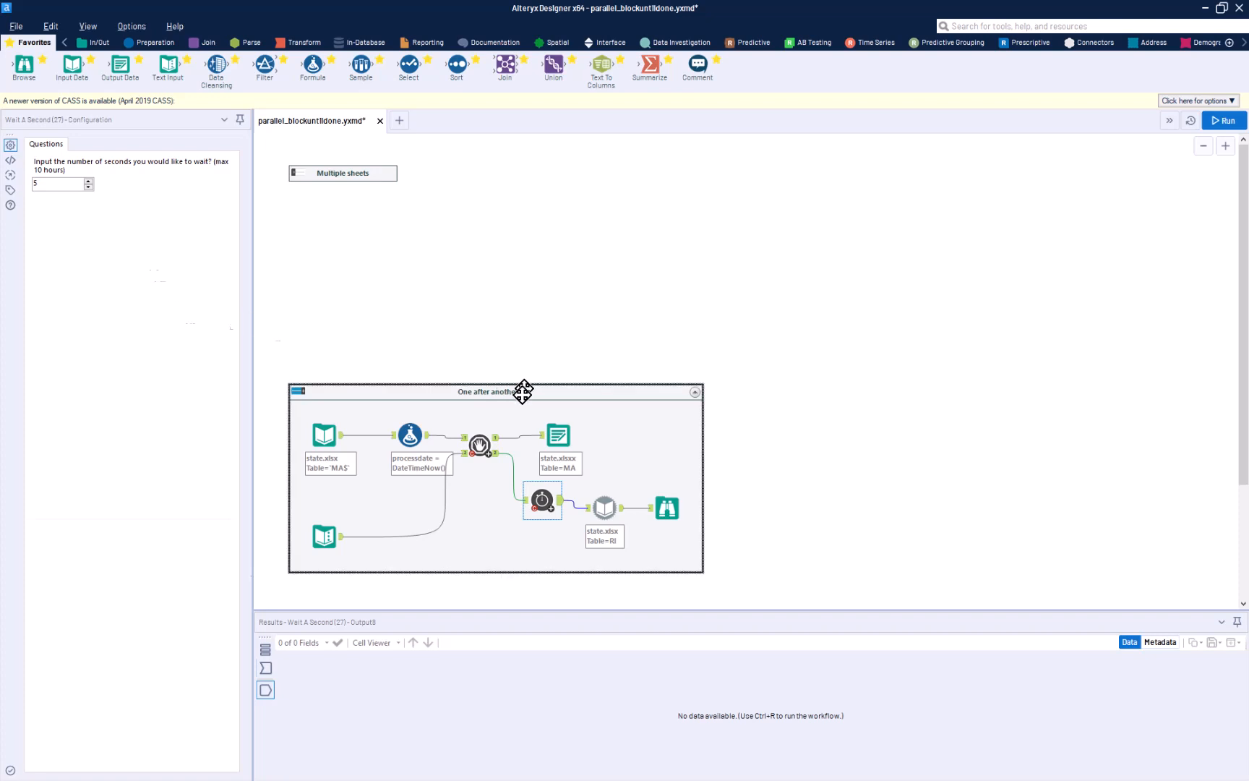
{"action": "mouse_move", "coordinate": [527, 513]}
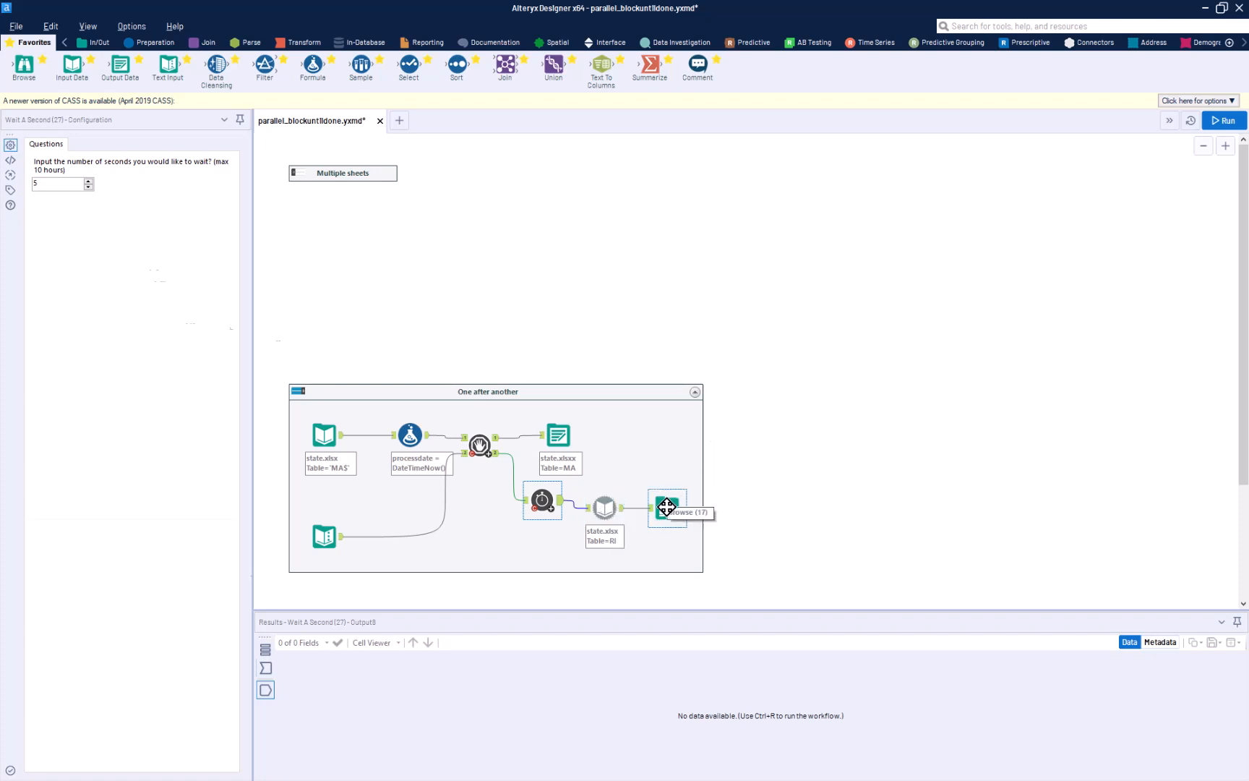
{"action": "mouse_move", "coordinate": [1225, 121]}
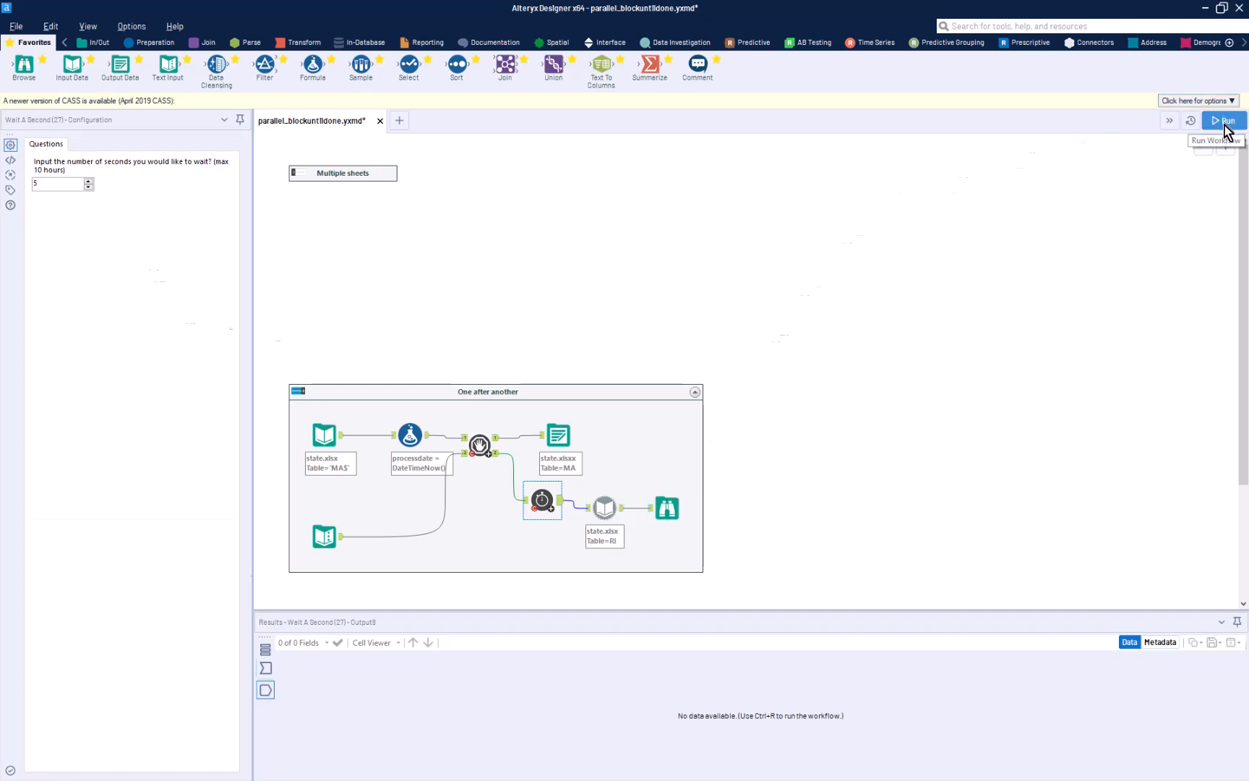
Run One after another and inspect Dynamic Input and Browse outputs (1,414 records, 11 fields)
{"action": "left_click", "coordinate": [1222, 141]}
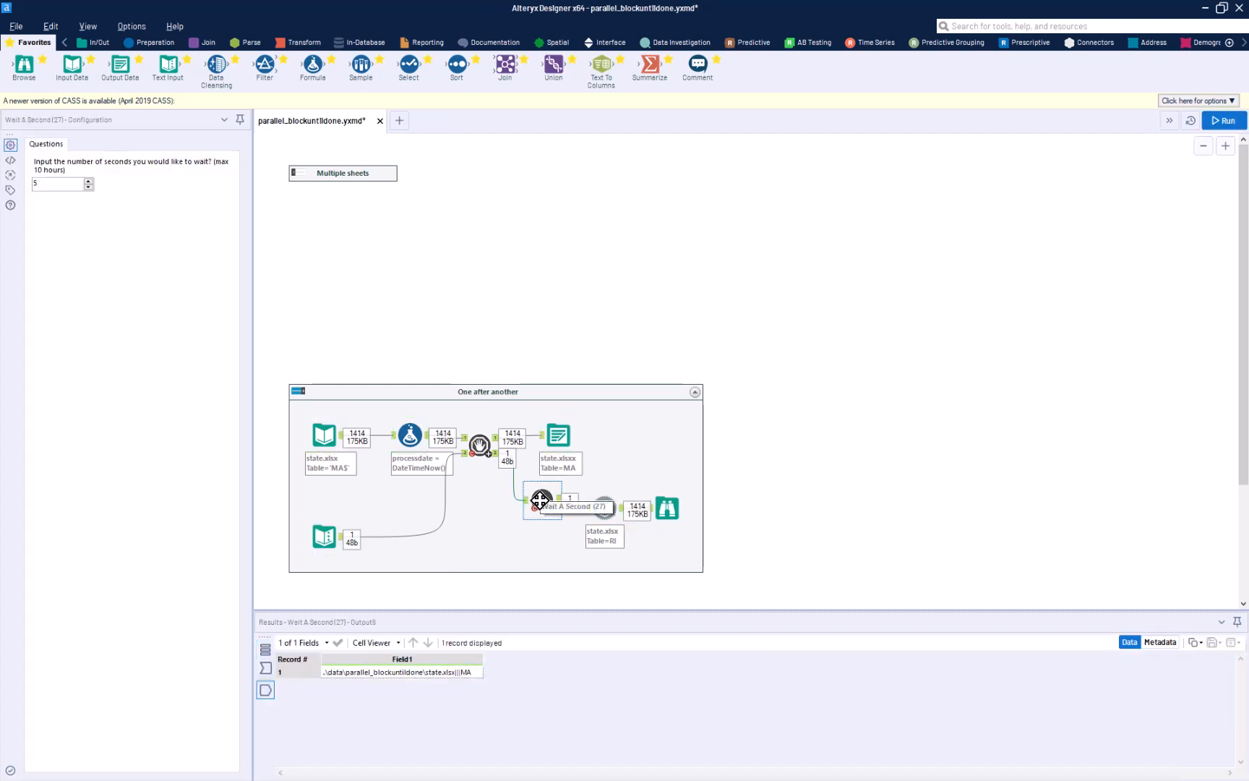
{"action": "left_click", "coordinate": [604, 506]}
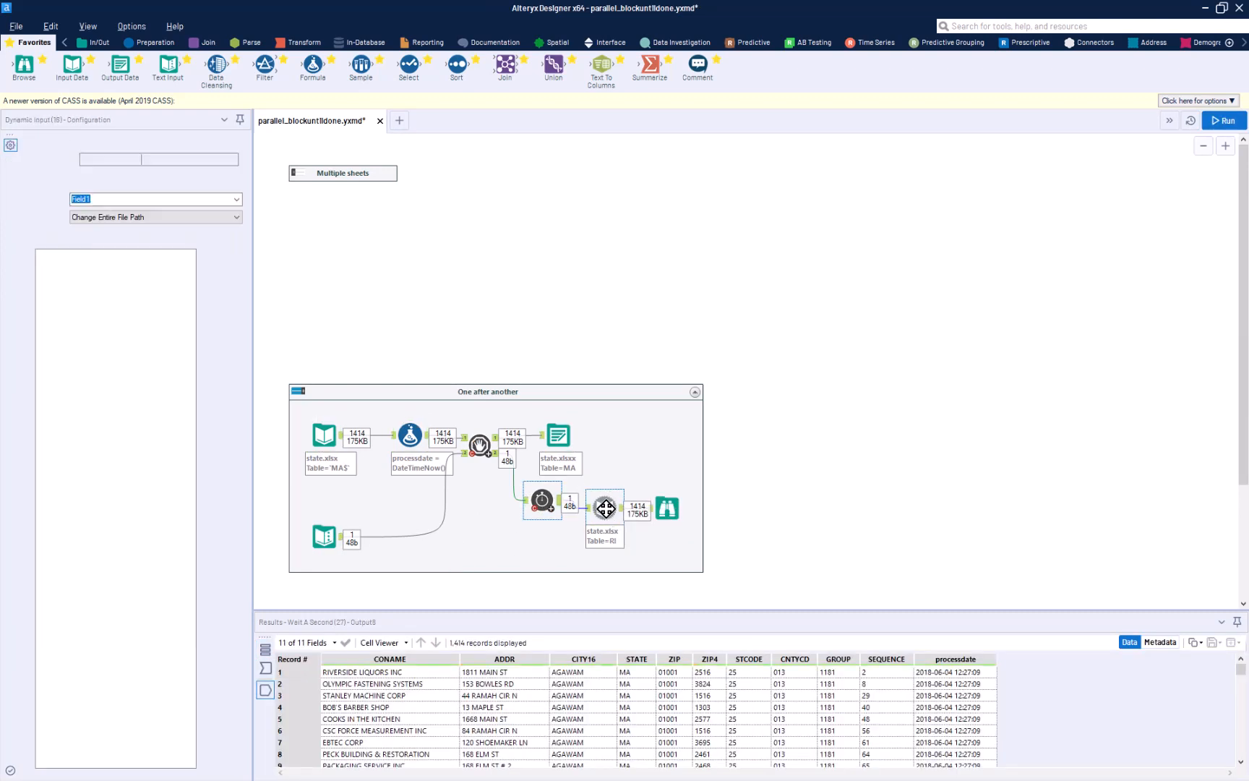
{"action": "left_click", "coordinate": [604, 509]}
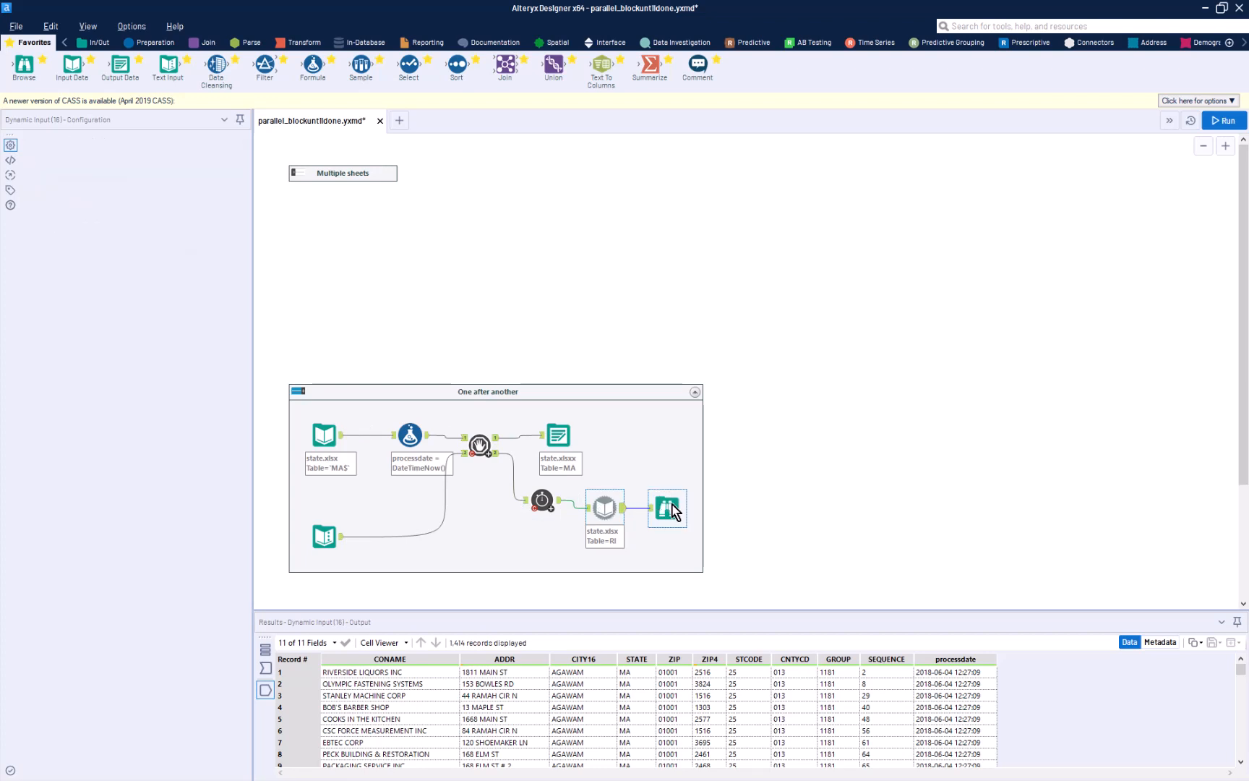
{"action": "left_click", "coordinate": [666, 509]}
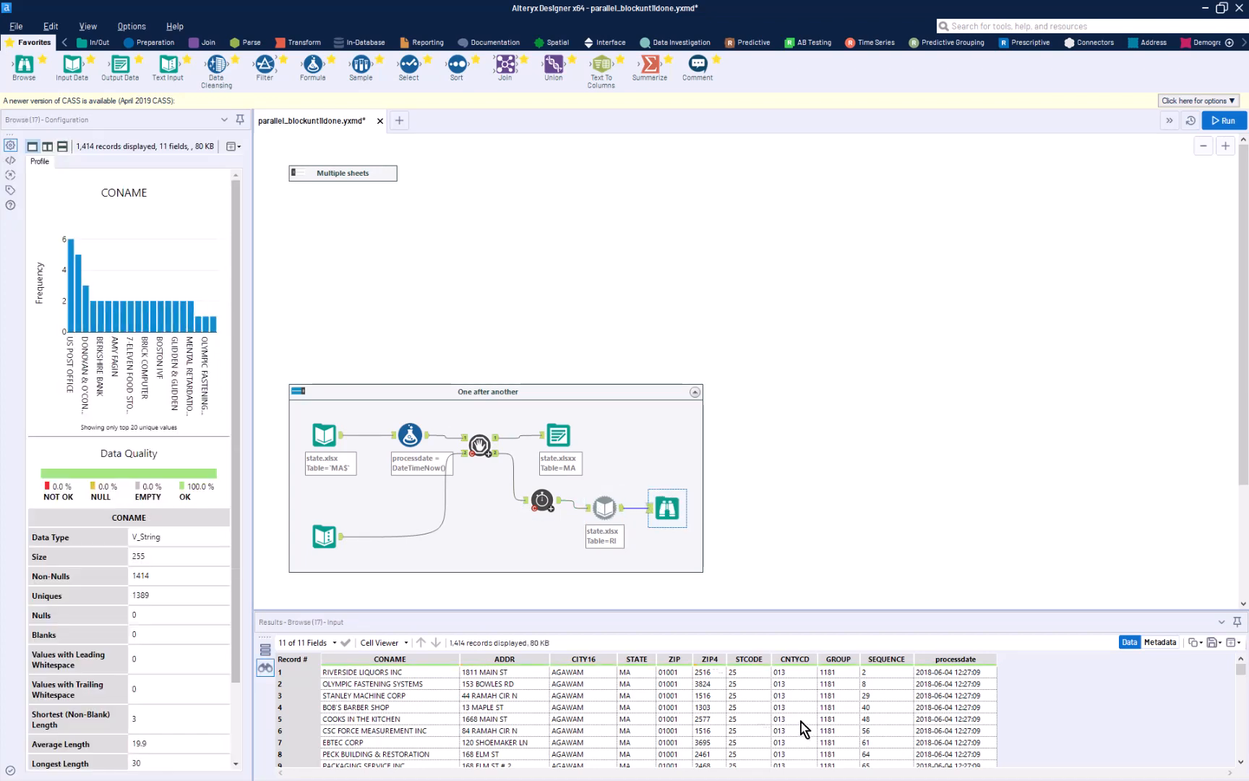